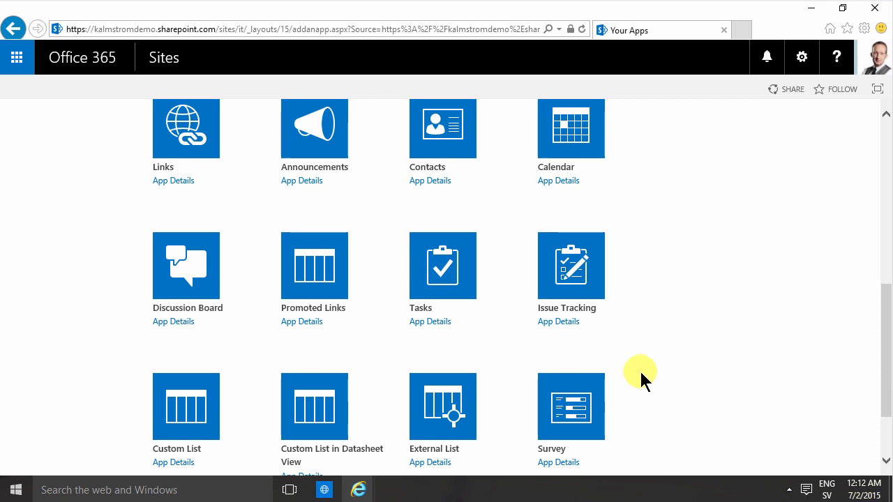
mouse_move(438, 293)
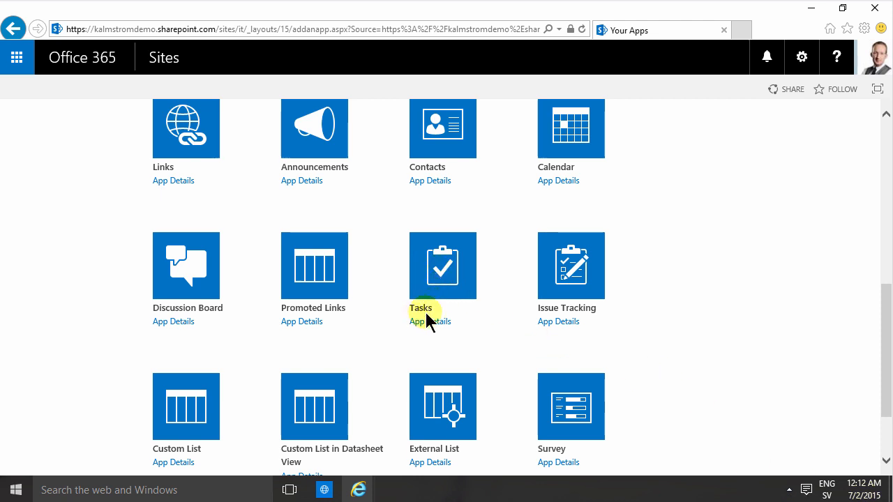
mouse_move(594, 325)
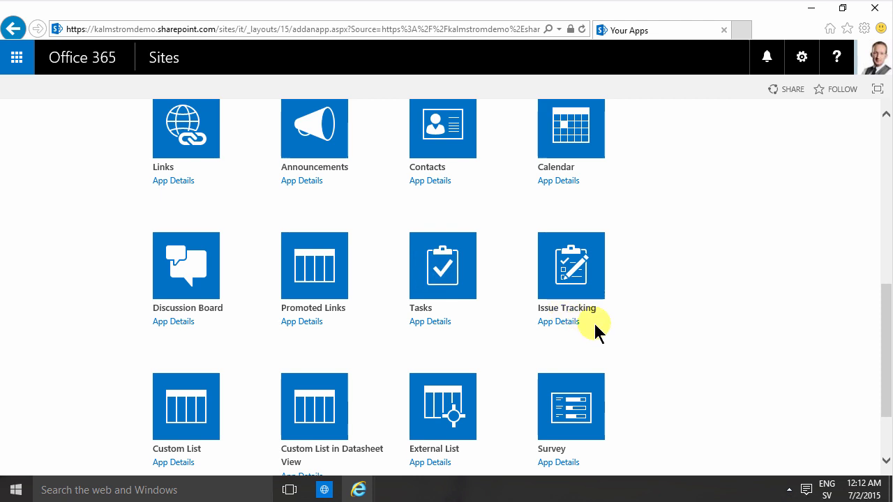
mouse_move(886, 320)
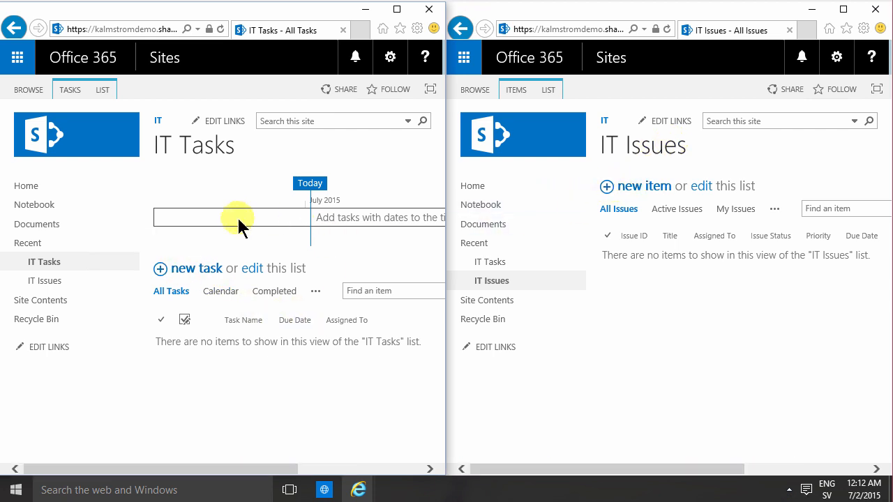
mouse_move(307, 232)
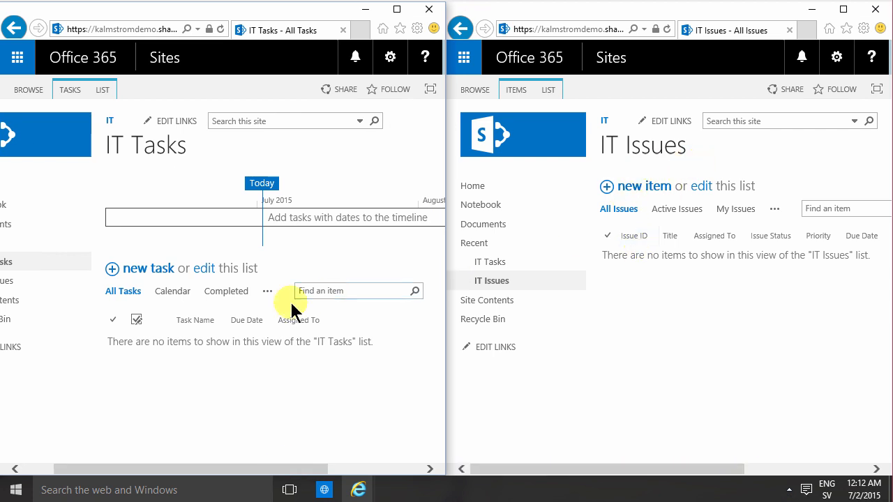
mouse_move(268, 292)
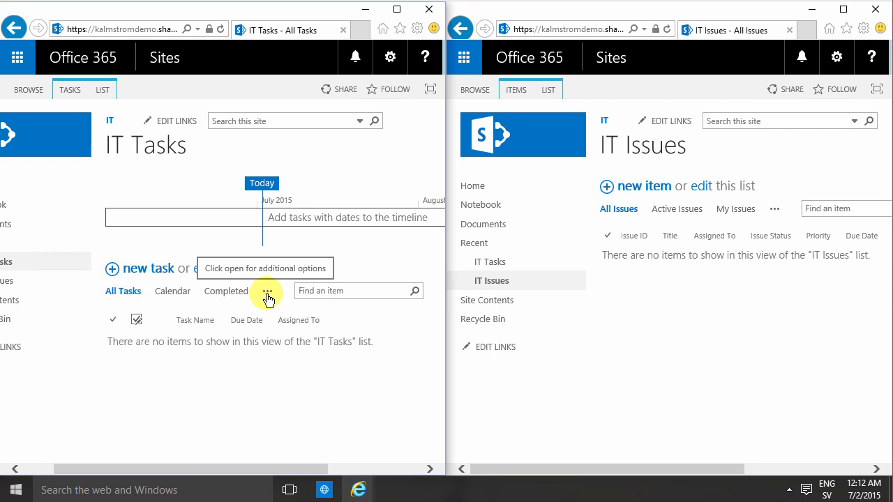
mouse_move(239, 314)
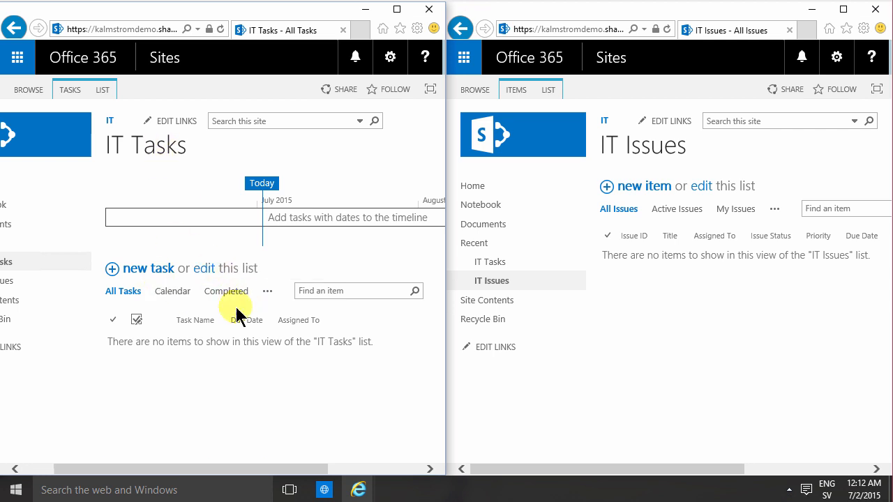
Arrange the empty IT Tasks and IT Issues list windows side by side for review
left_click(267, 291)
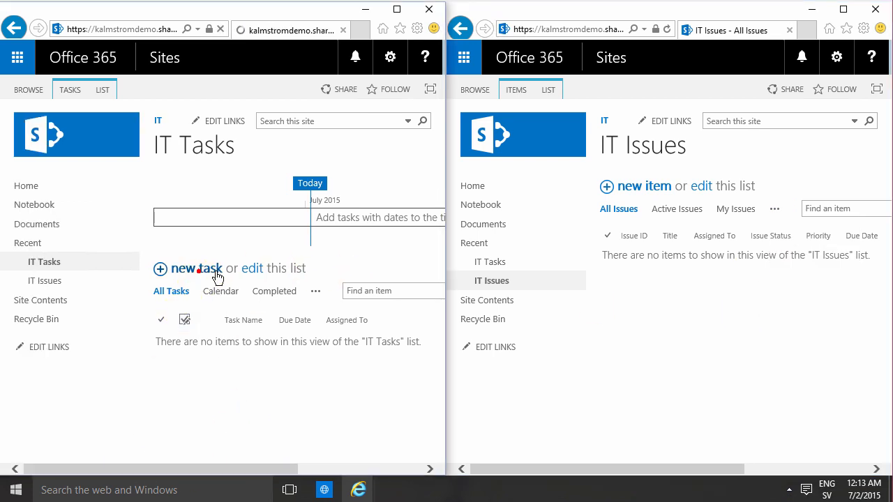
Start a blank new task in IT Tasks and a blank new item in IT Issues
left_click(643, 186)
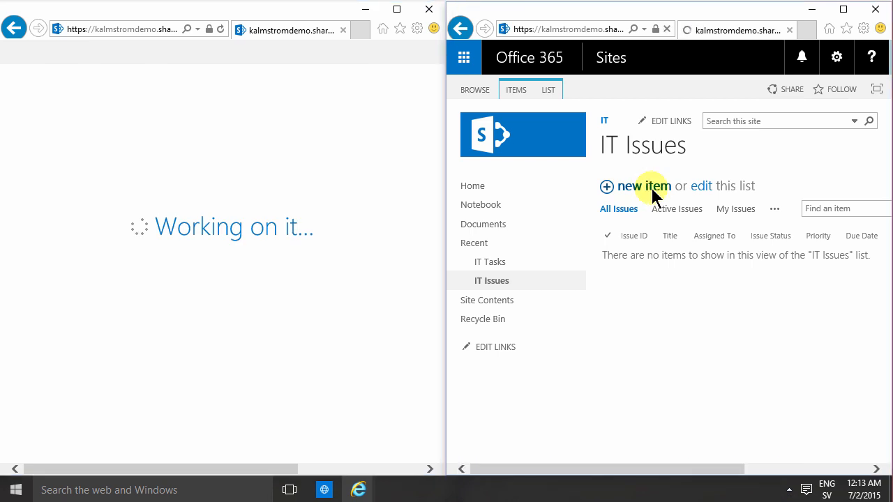
left_click(642, 186)
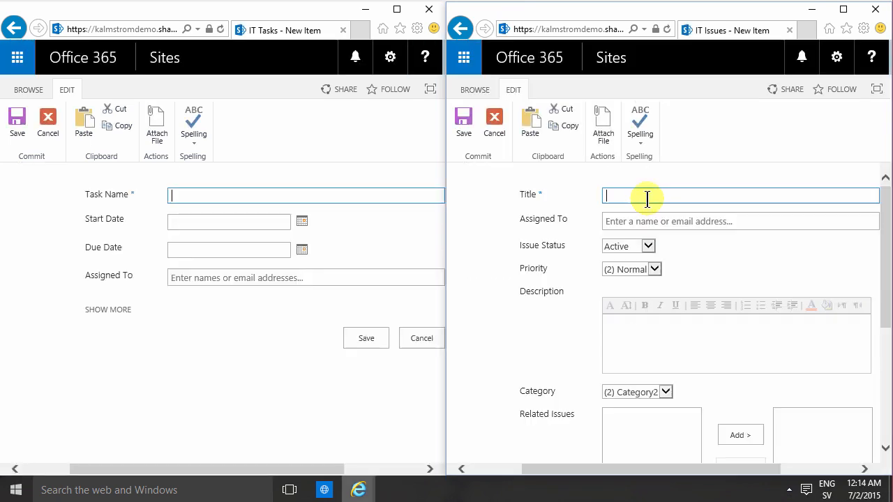
mouse_move(307, 349)
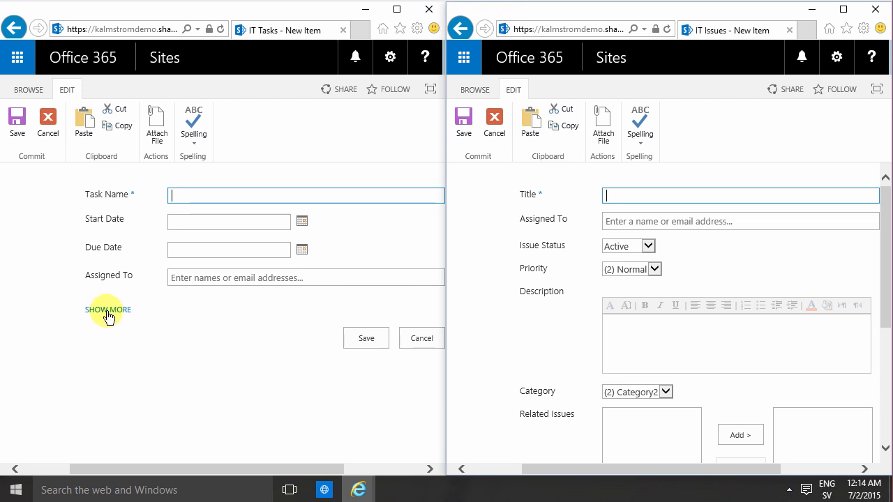
mouse_move(124, 315)
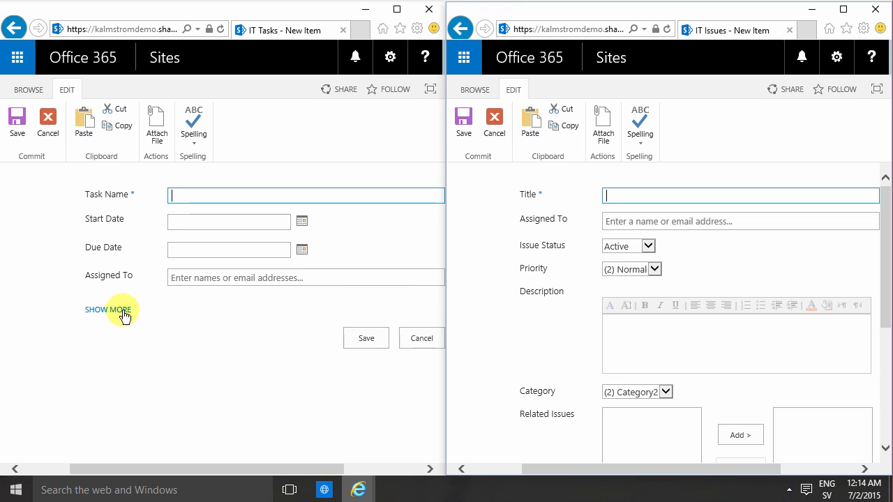
mouse_move(115, 316)
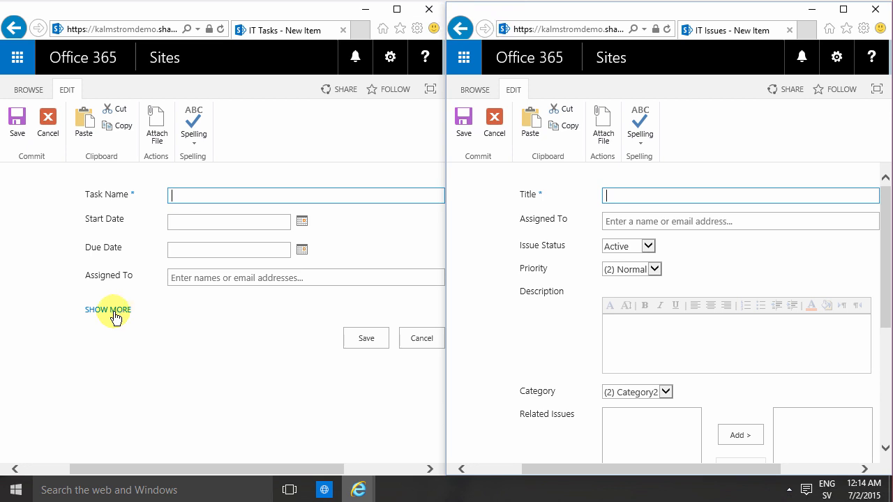
Expand the IT Tasks form with SHOW MORE to see % Complete, Predecessors, Priority and Task Status
left_click(108, 309)
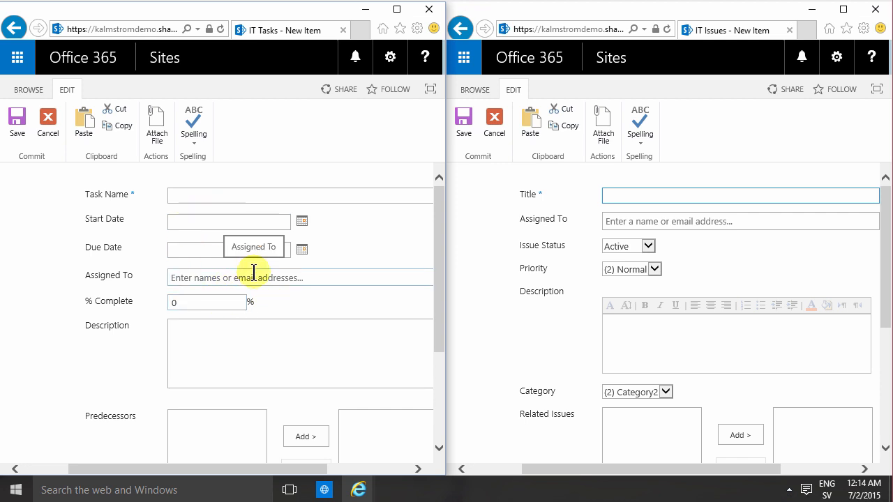
scroll("down", 3)
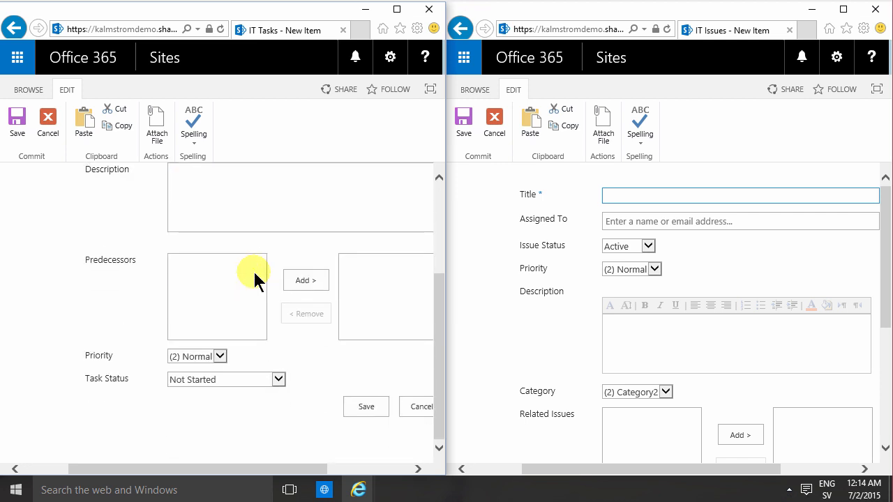
mouse_move(440, 290)
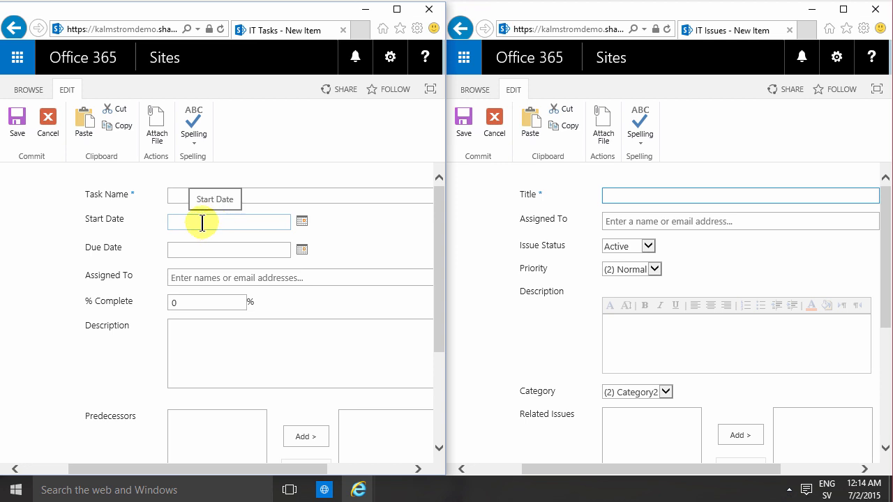
scroll("down", 3)
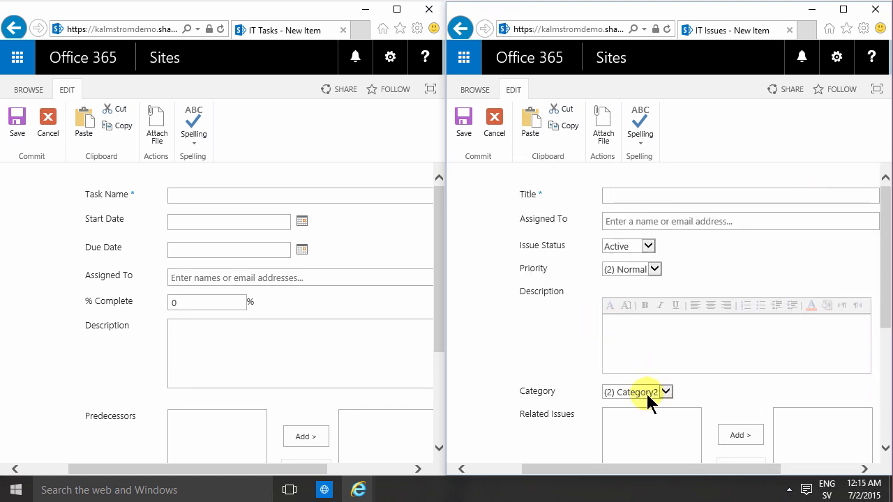
left_click(665, 392)
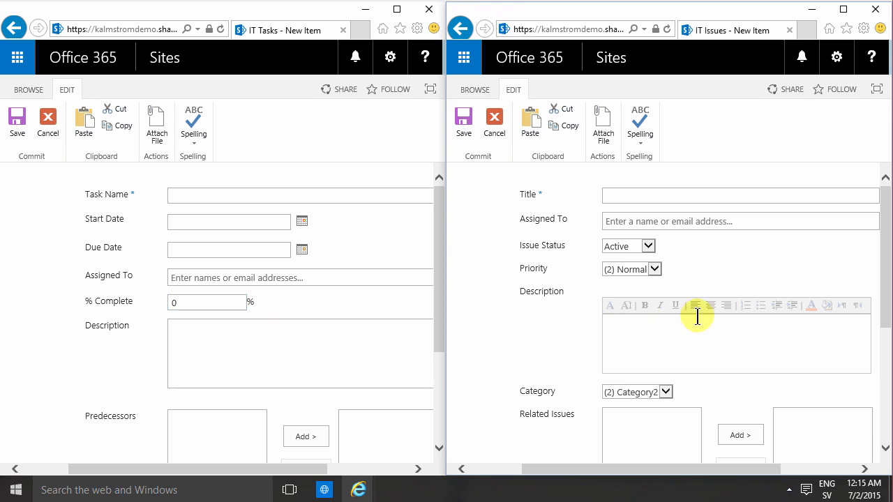
scroll("down", 3)
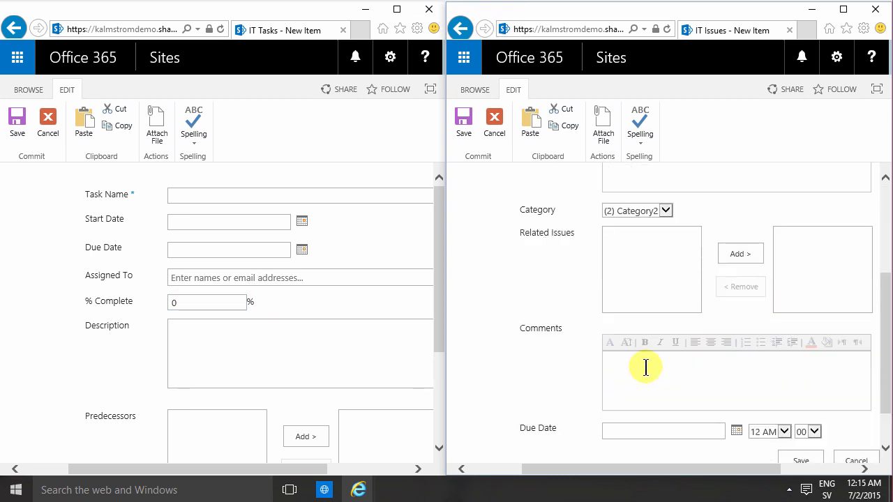
left_click(645, 366)
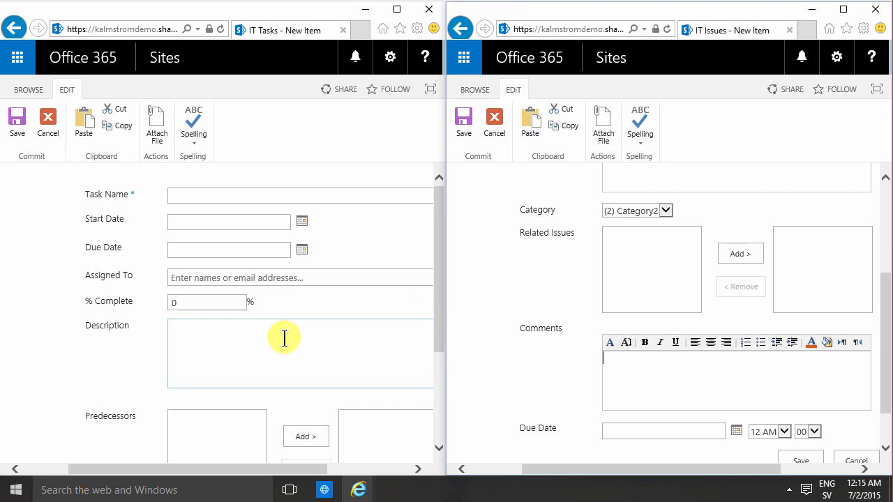
mouse_move(349, 321)
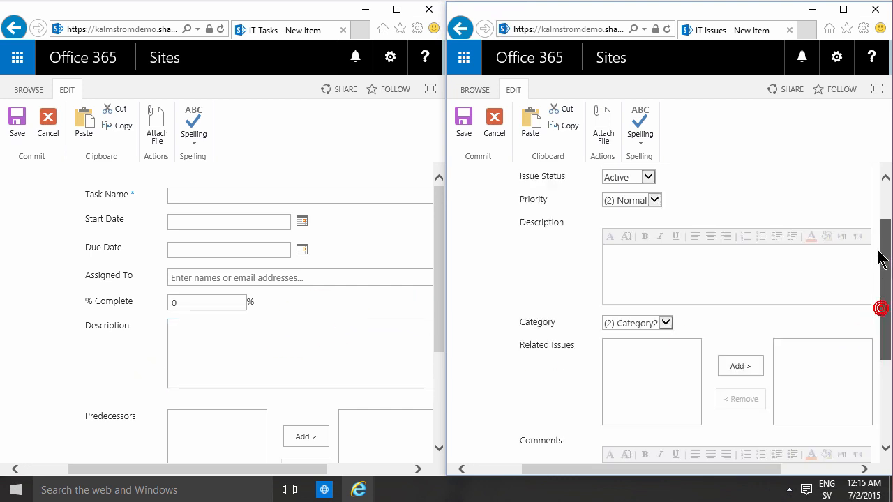
scroll("down", 3)
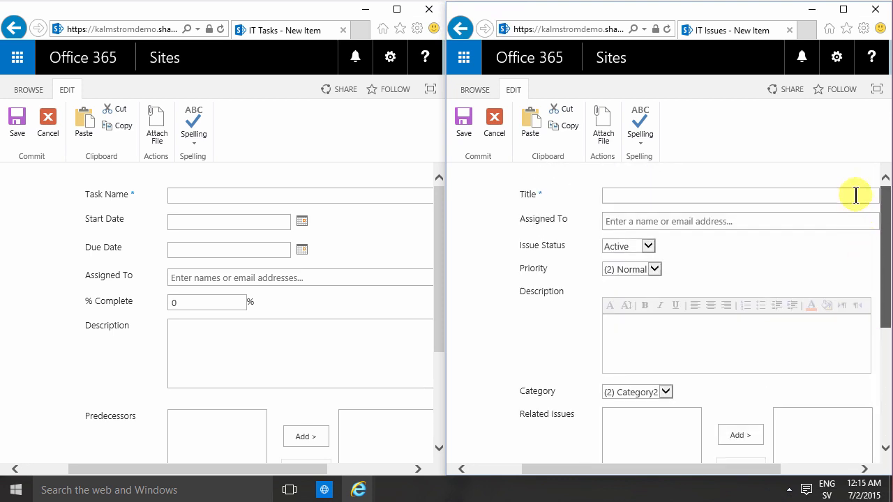
scroll("down", 3)
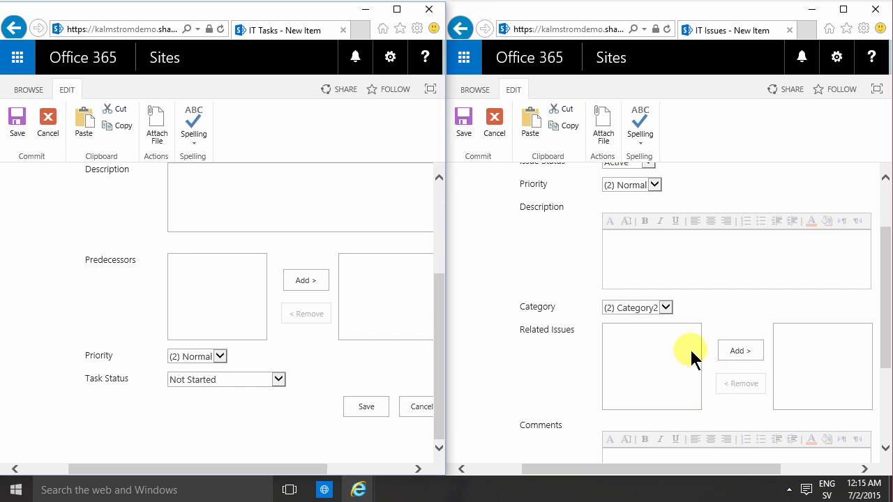
mouse_move(694, 368)
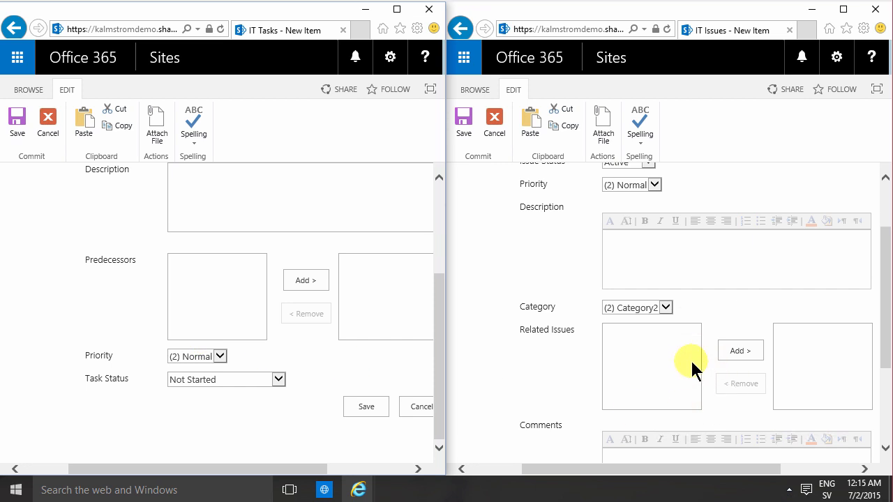